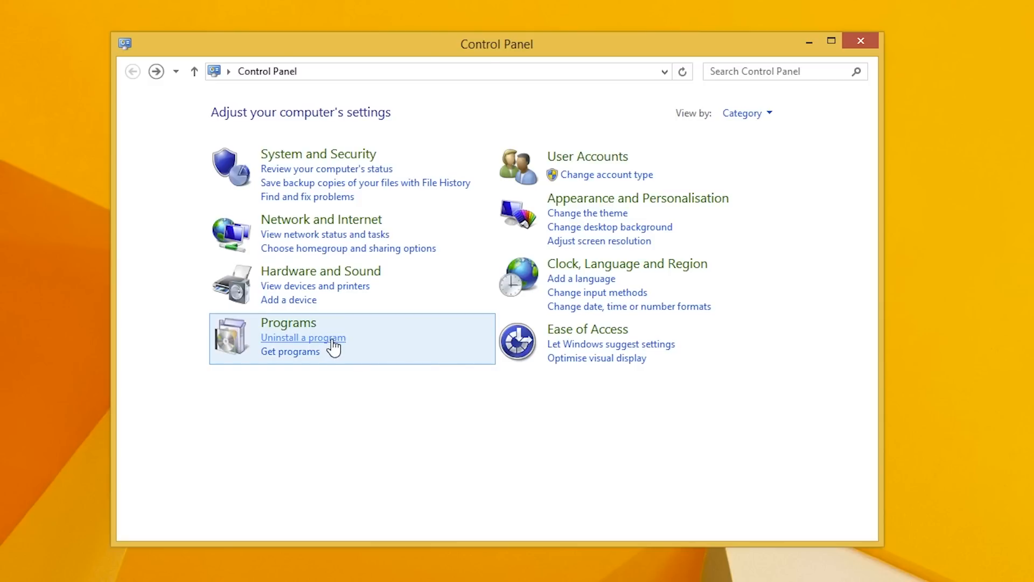
Review the 105 installed programs (21.0 GB) under Uninstall a program.
click(302, 337)
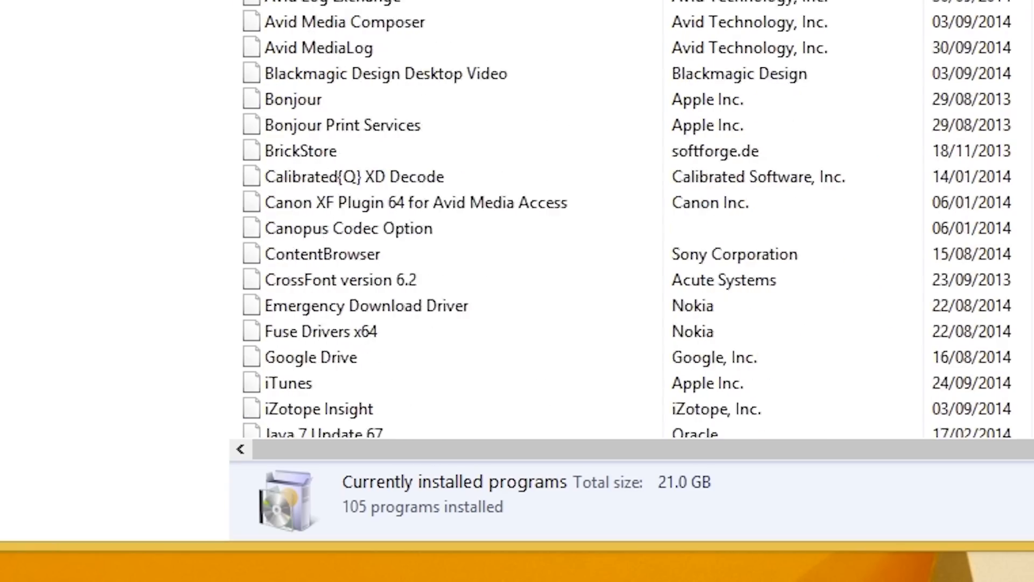
scroll(down, 3)
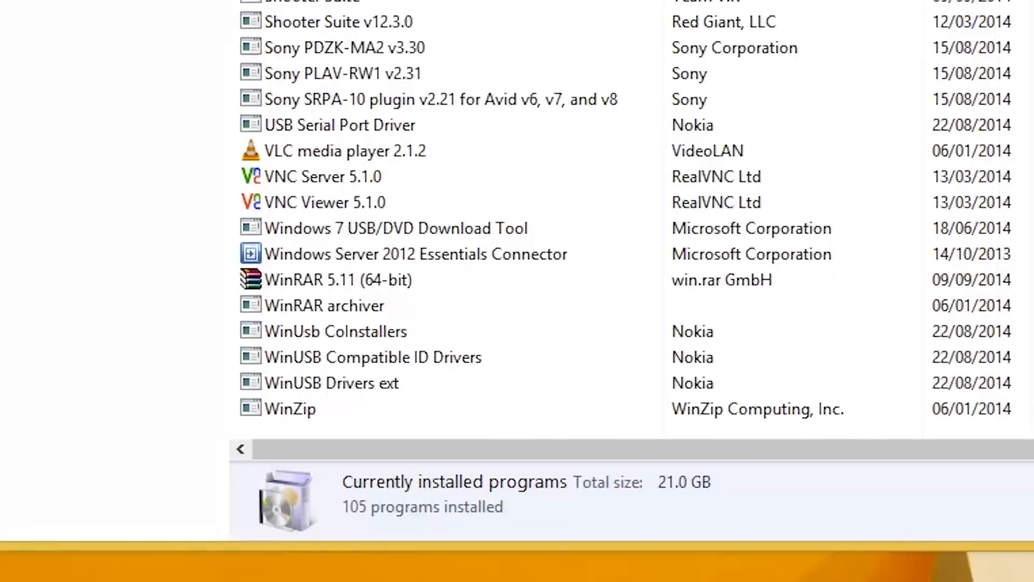
click(422, 433)
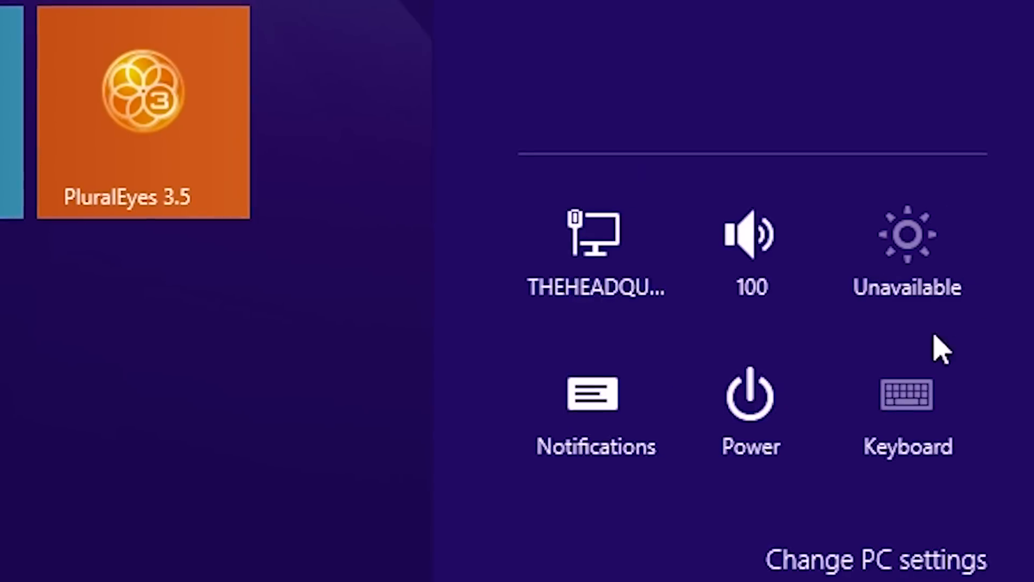
Choose Power in the Settings charm's network, volume and power panel.
click(750, 396)
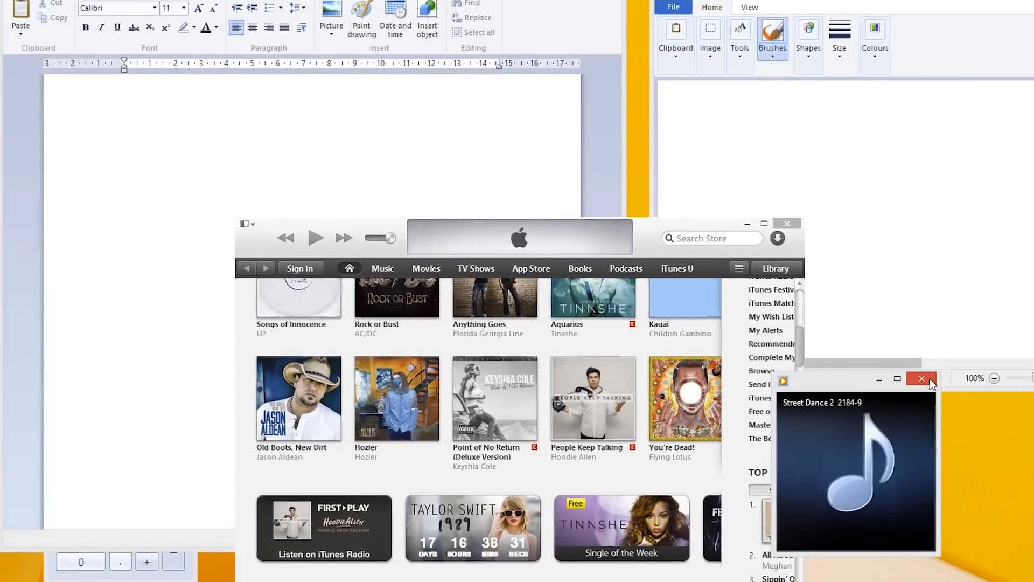
Close the Street Dance 2 player and iTunes windows.
click(921, 378)
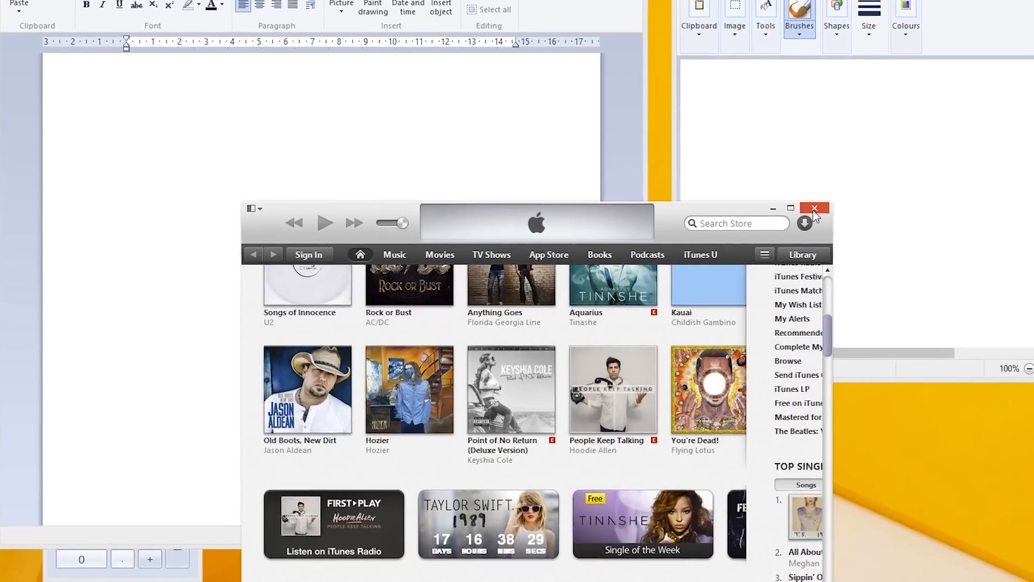
click(815, 209)
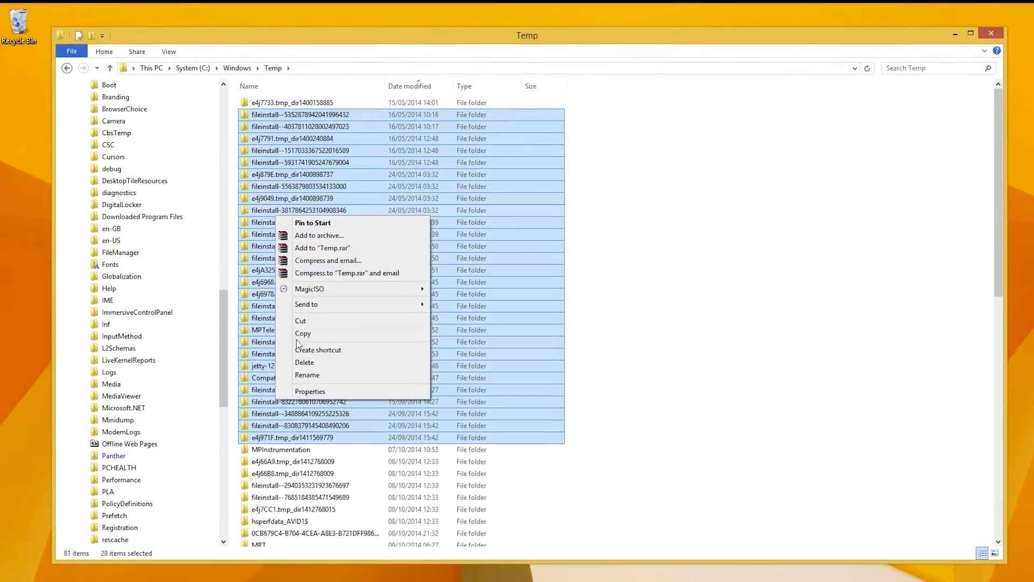
Delete the 28 selected Windows\Temp folders, allowing protected ones, then view the Recycle Bin.
click(304, 362)
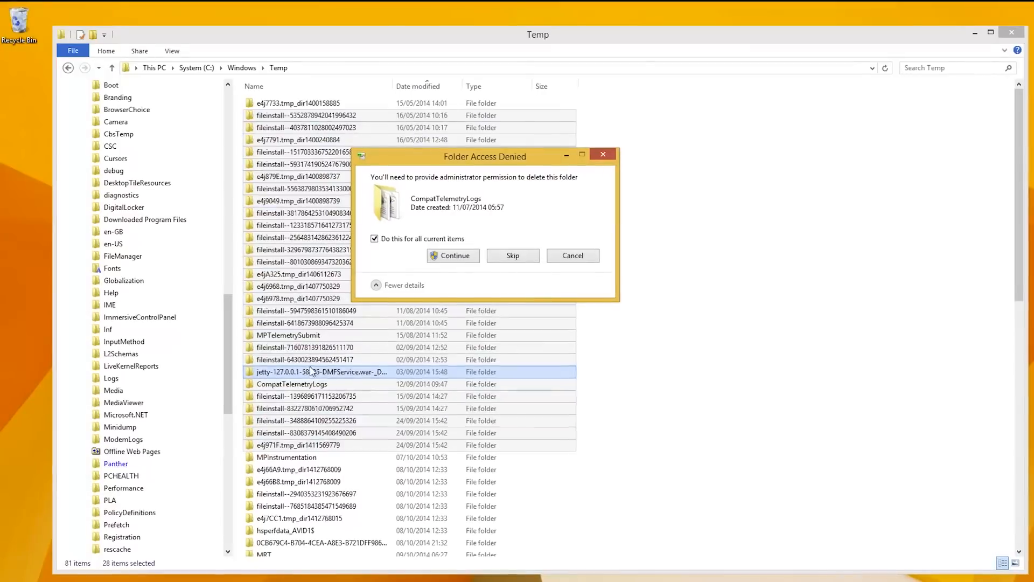
click(453, 256)
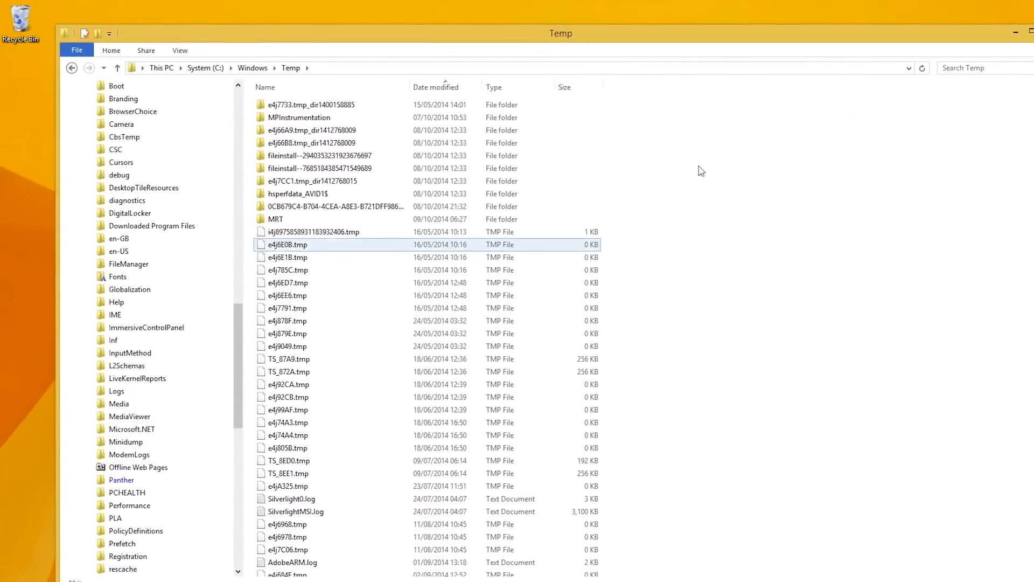
double_click(21, 24)
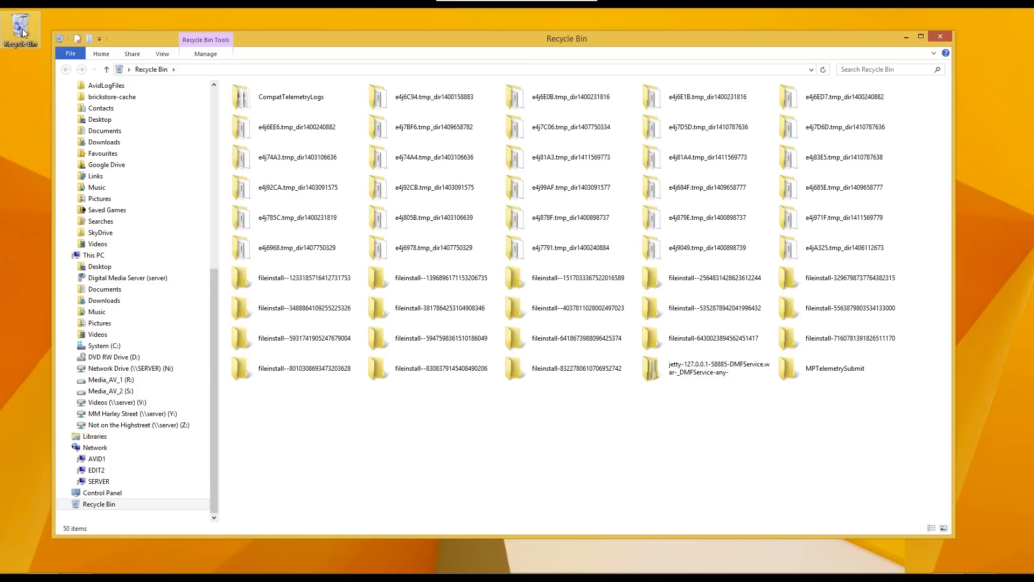
Empty the Recycle Bin of its 50 deleted temp items.
right_click(20, 23)
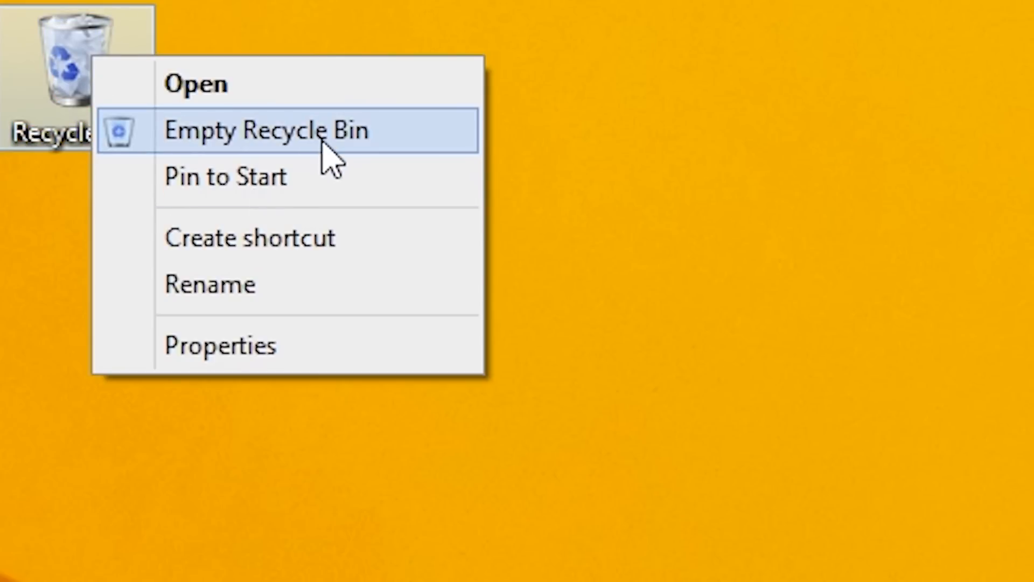
click(268, 129)
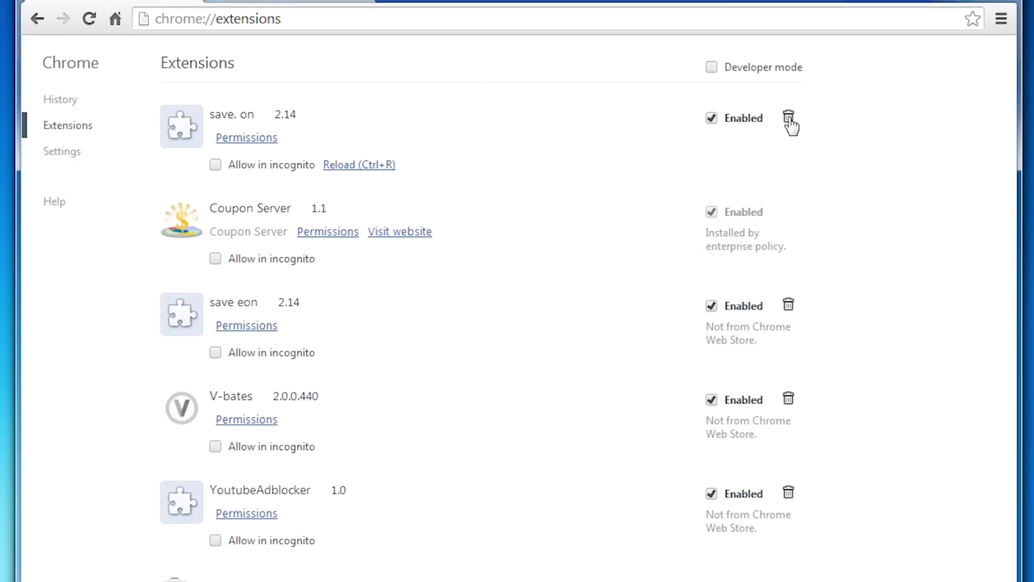
Scroll Chrome's extensions list: save.on, Coupon Server, save eon, V-bates, YoutubeAdblocker.
scroll(down, 3)
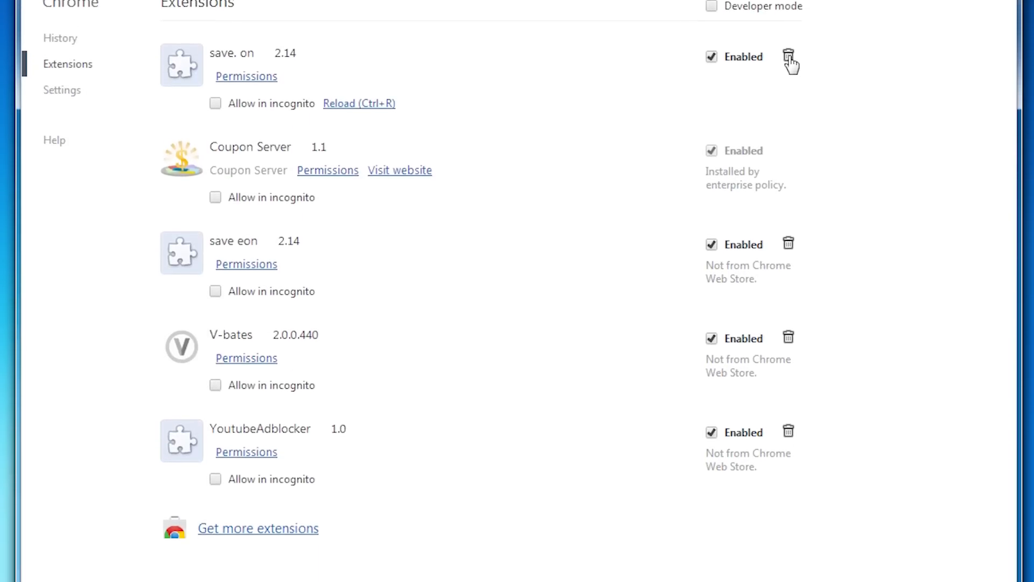